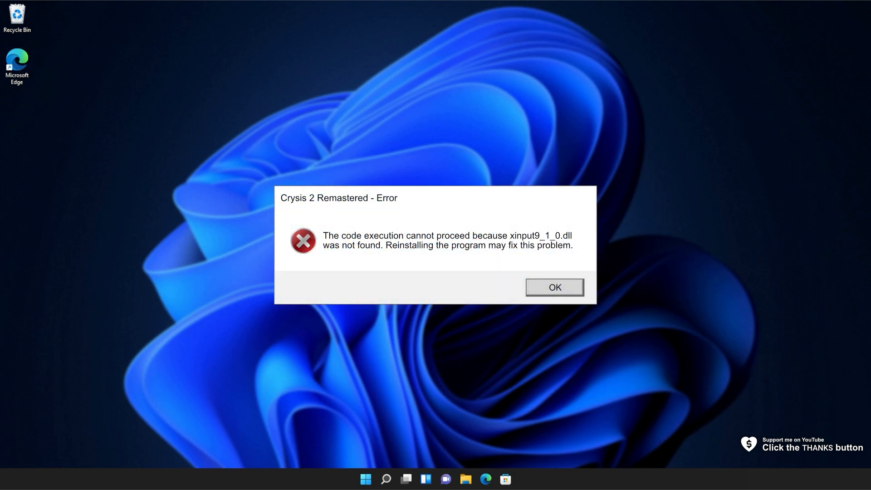
# Dismiss the Crysis 2 Remastered missing xinput9_1_0.dll error dialog.
pyautogui.click(553, 288)
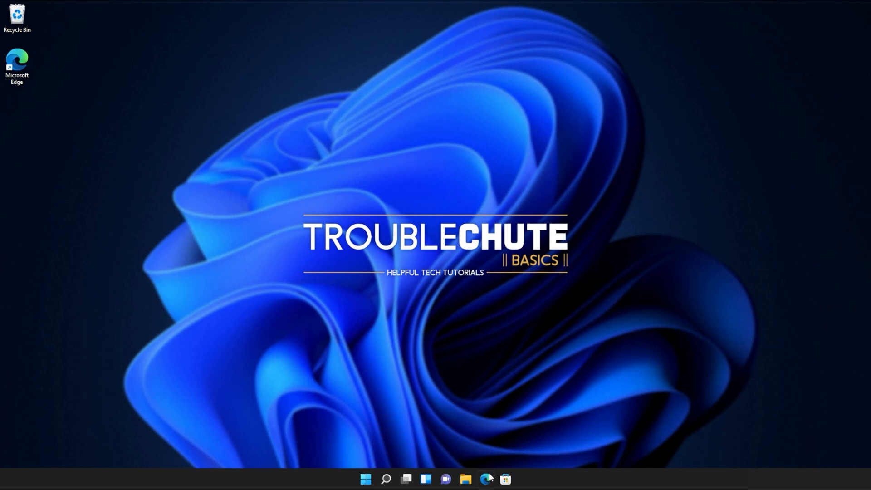
pyautogui.moveTo(488, 479)
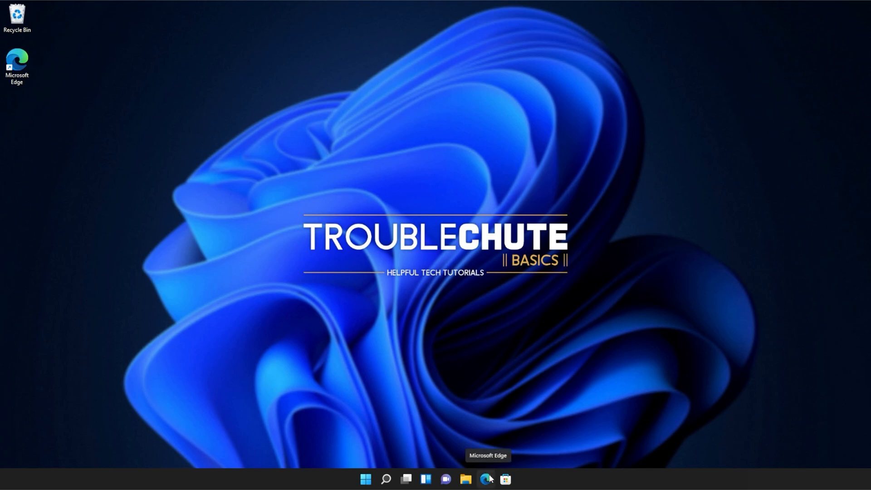
# Download dxwebsetup.exe, the DirectX End-User Runtime Web Installer, in Edge.
pyautogui.click(486, 479)
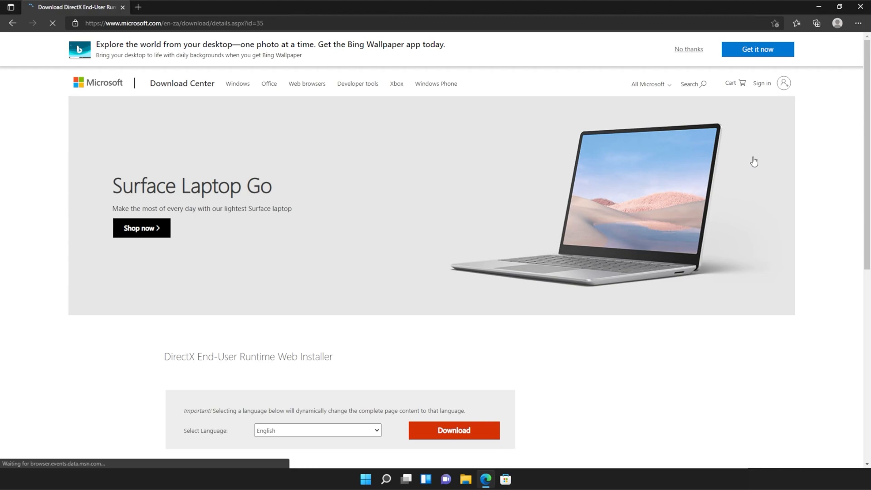
pyautogui.scroll(-3)
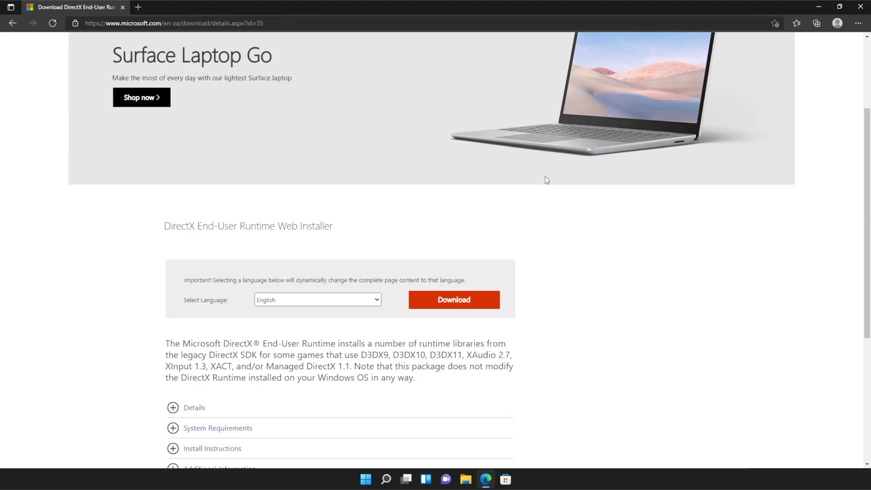
pyautogui.scroll(-3)
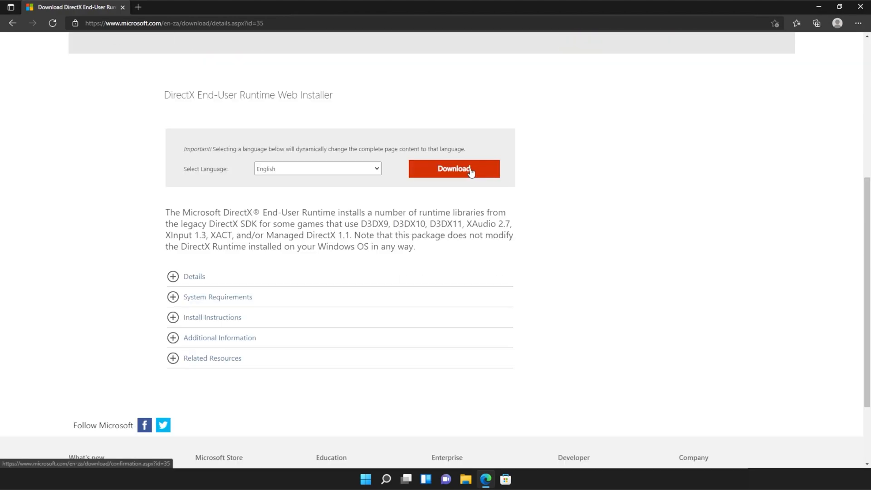
pyautogui.click(453, 169)
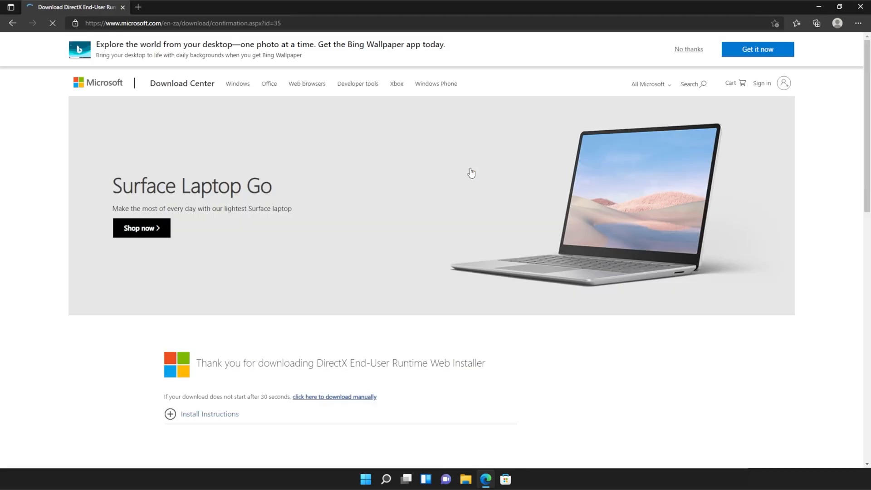
pyautogui.click(814, 23)
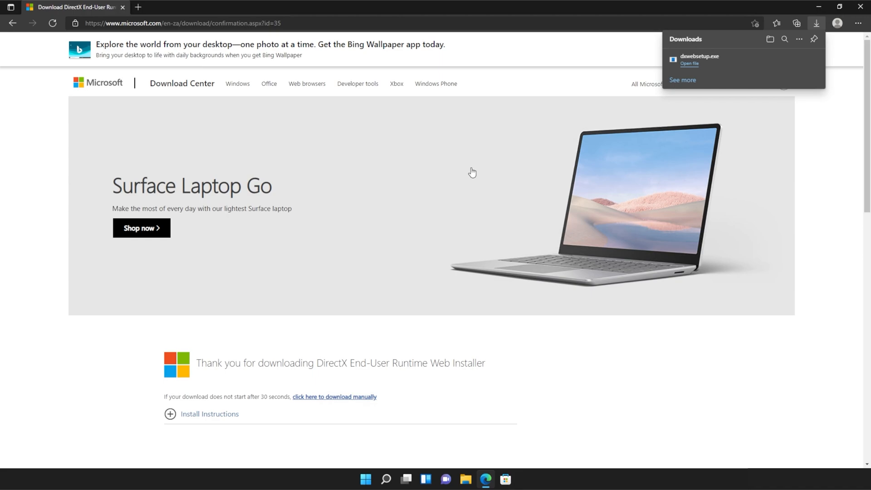
pyautogui.moveTo(746, 62)
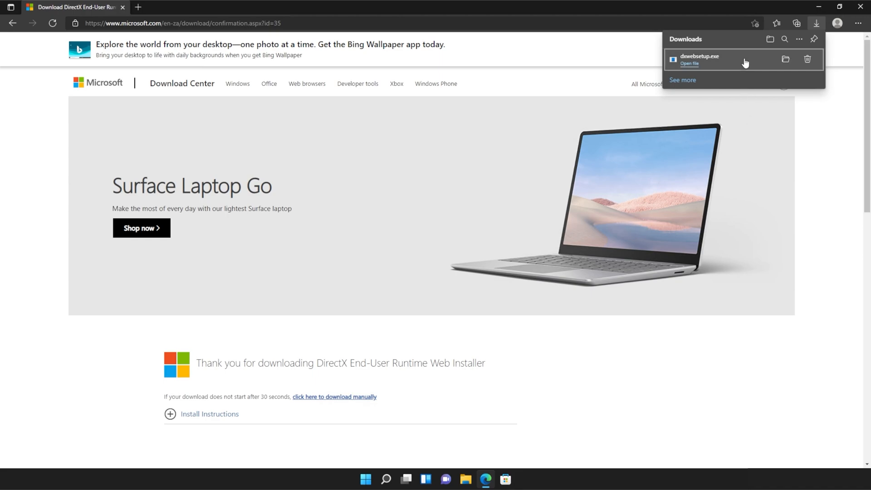
# Run dxwebsetup.exe, allow it, accept the licence and decline the Bing Bar.
pyautogui.click(699, 58)
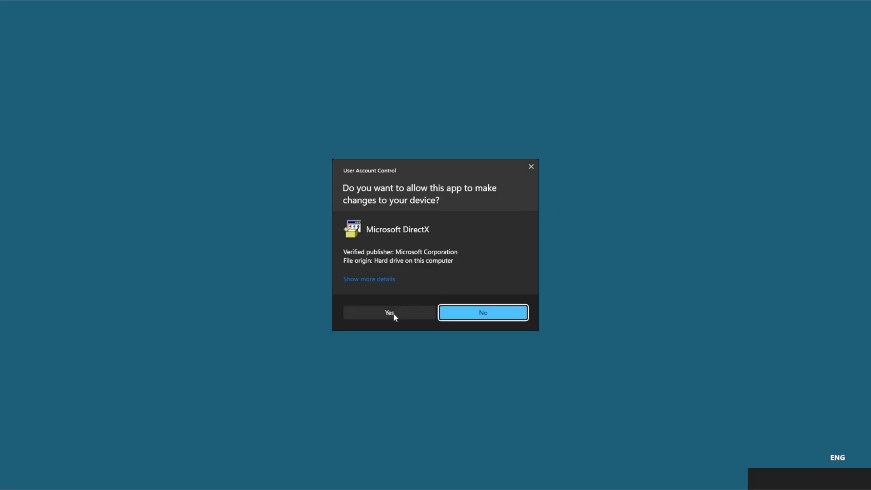
pyautogui.click(388, 312)
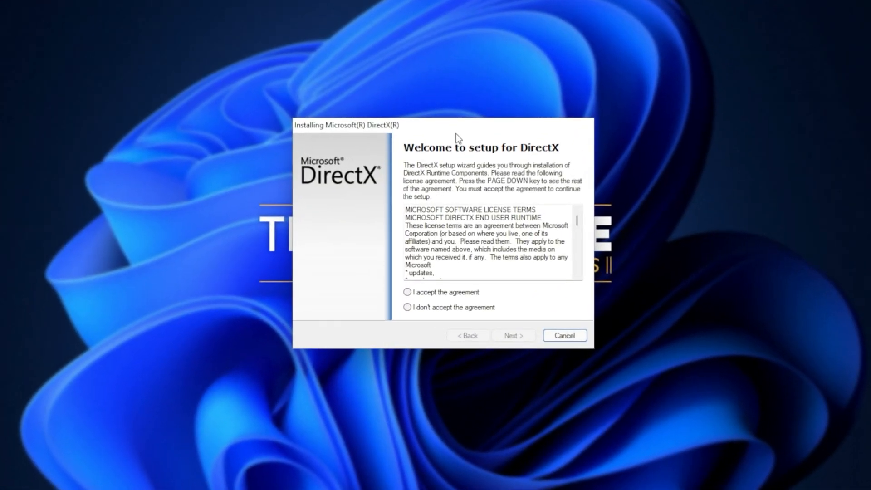
pyautogui.click(407, 293)
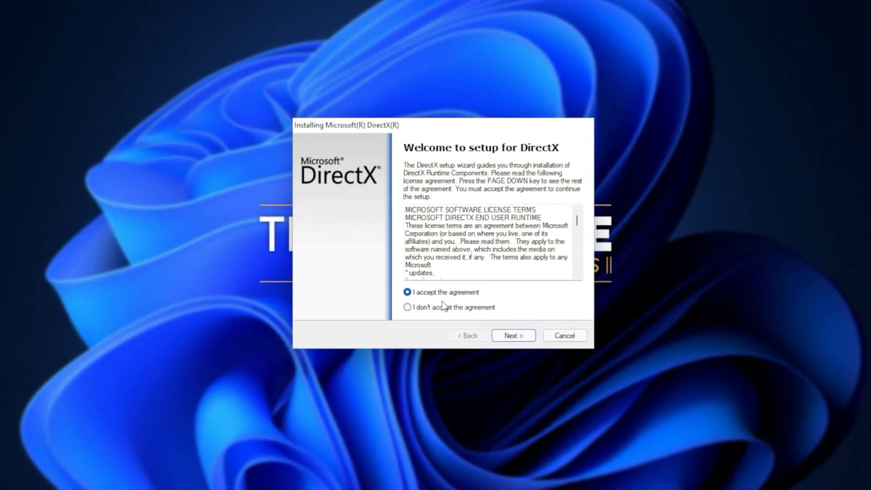
pyautogui.click(512, 334)
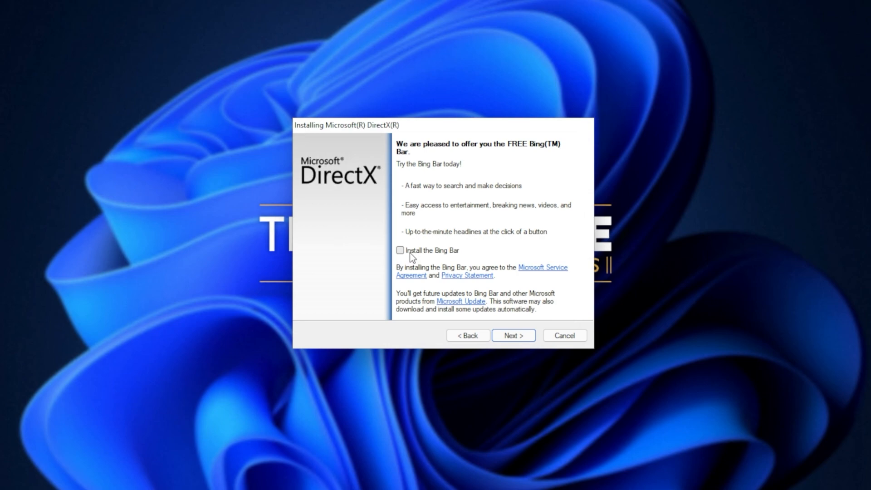
pyautogui.click(513, 335)
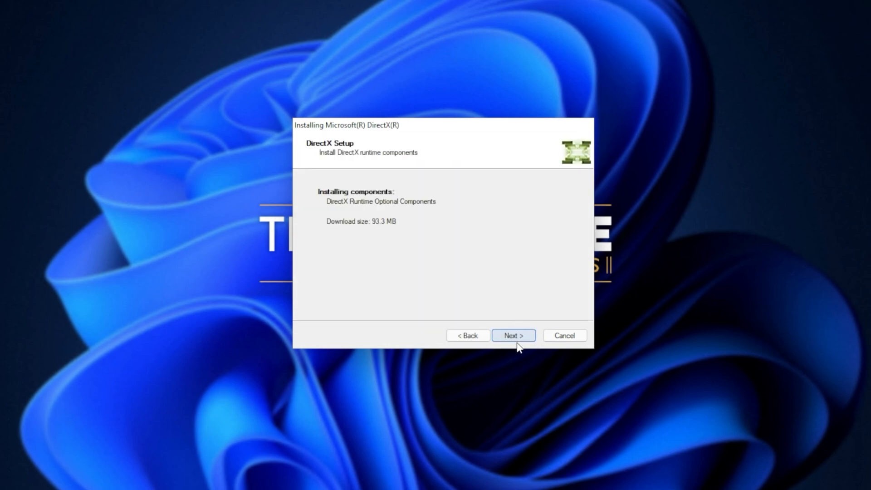
# Install the 93.3 MB DirectX runtime components and finish setup at Installation Complete.
pyautogui.click(513, 335)
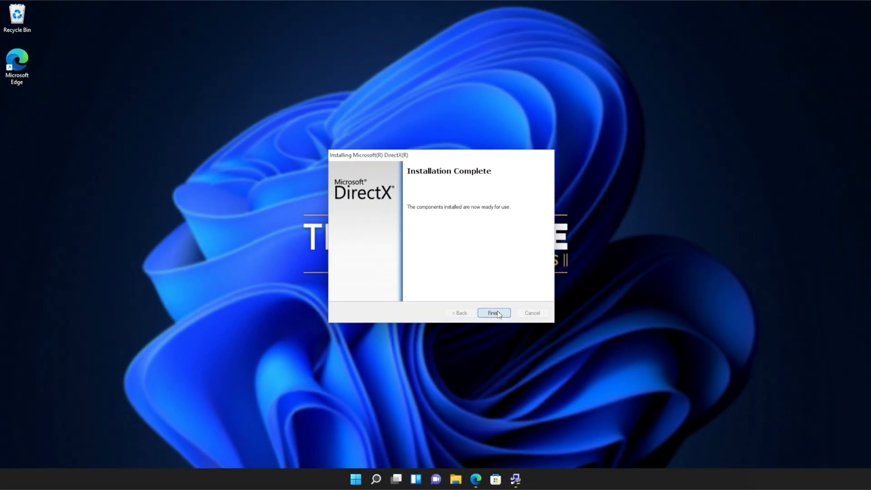
pyautogui.click(494, 312)
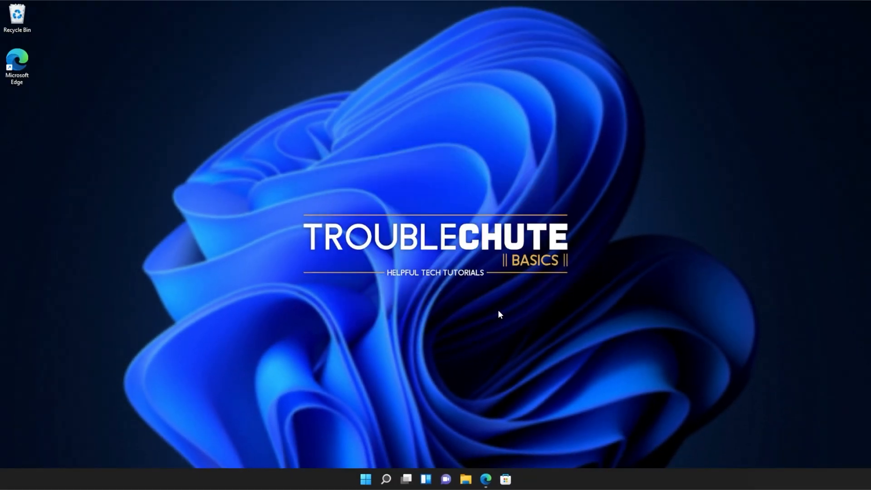